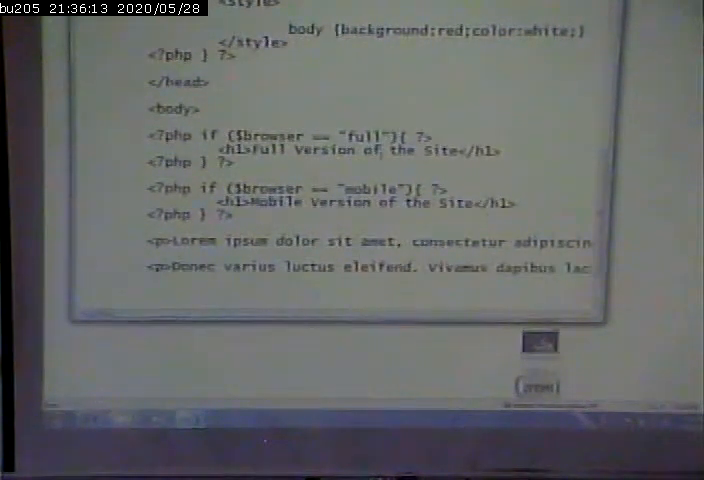
Step: Select the whole line <?php if ($browser == "full"){ ?>
triple_click(280, 136)
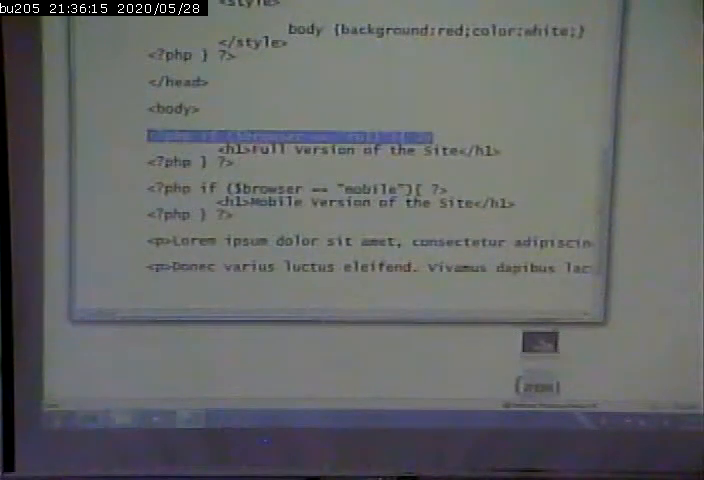